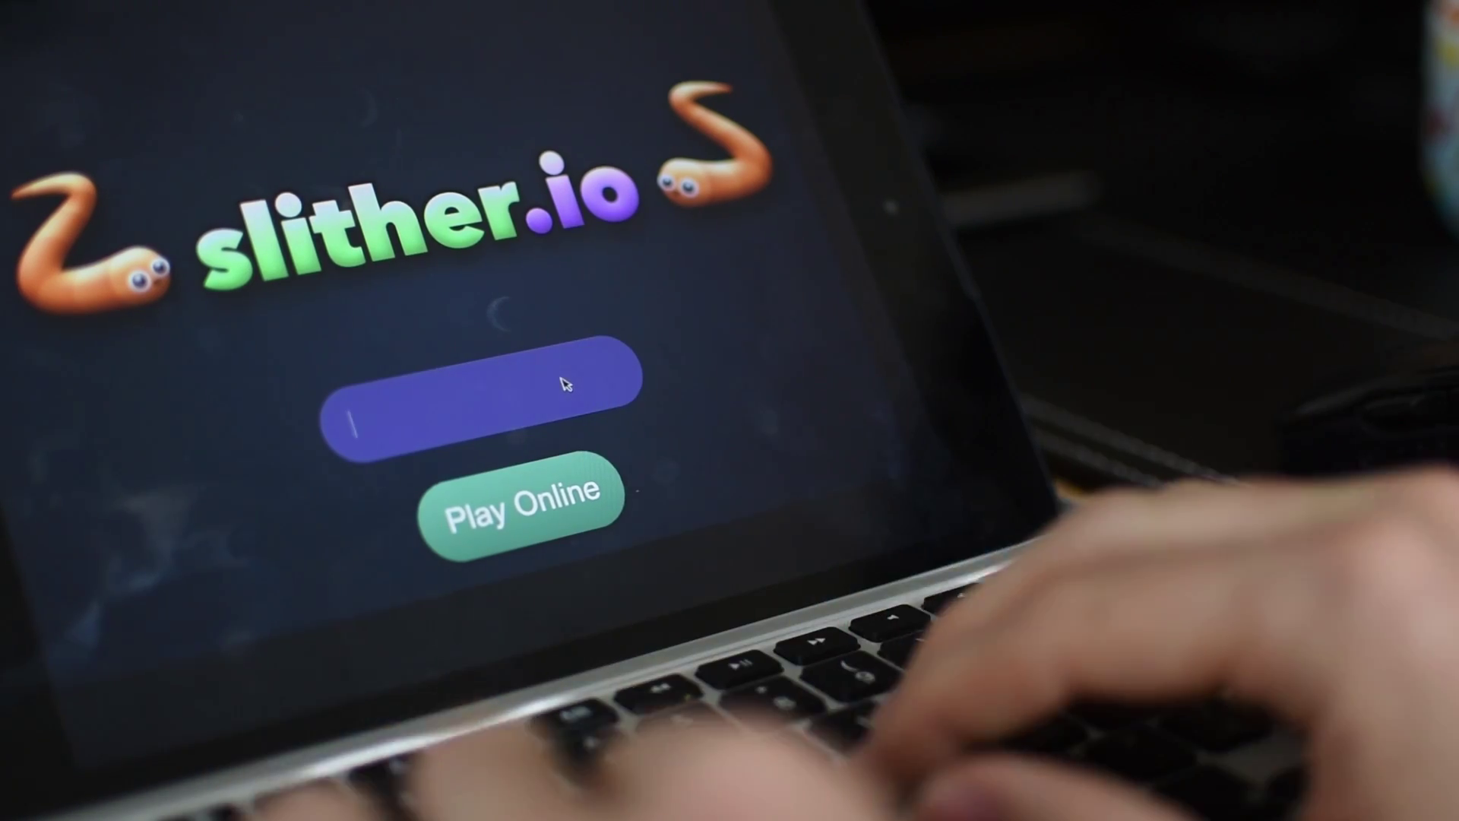
text(Jeremy Judkins)
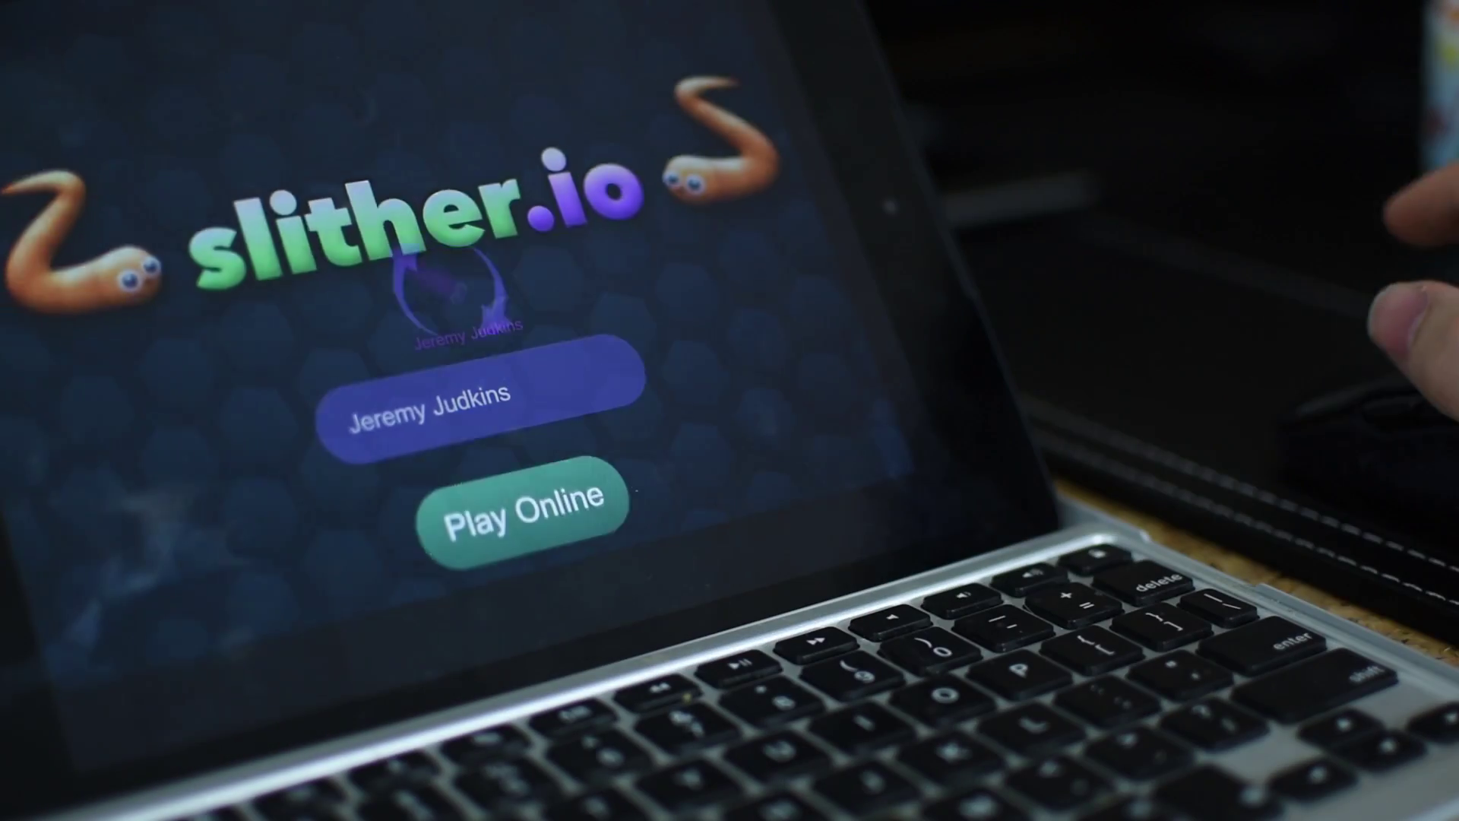